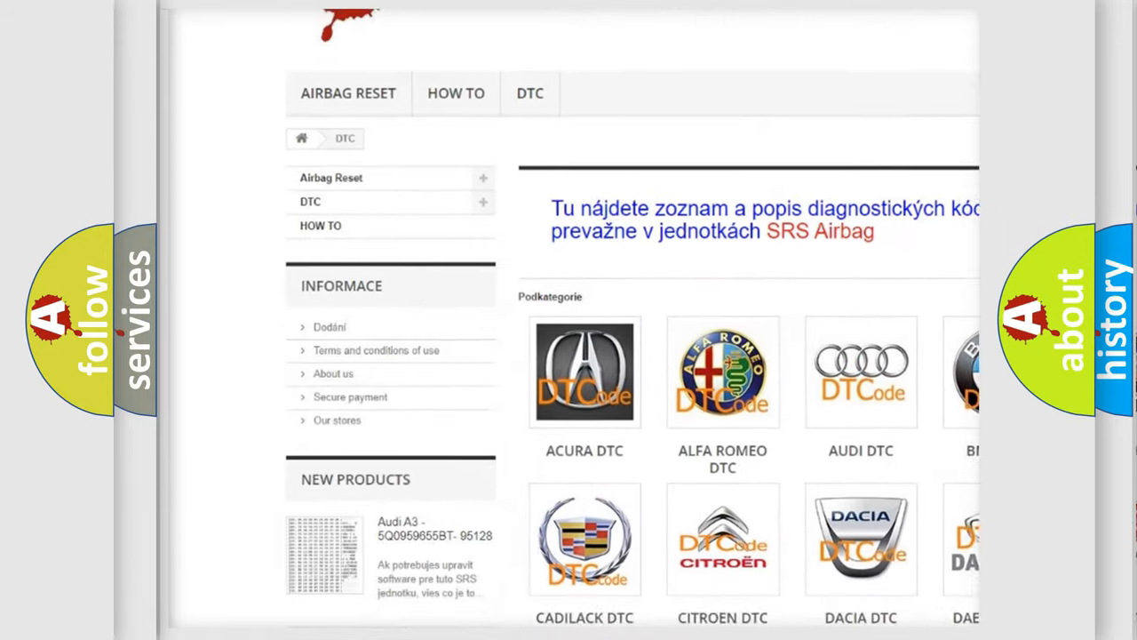
# - Scroll through the trouble-code list past the B and C entries toward the P codes
pyautogui.scroll(-3)
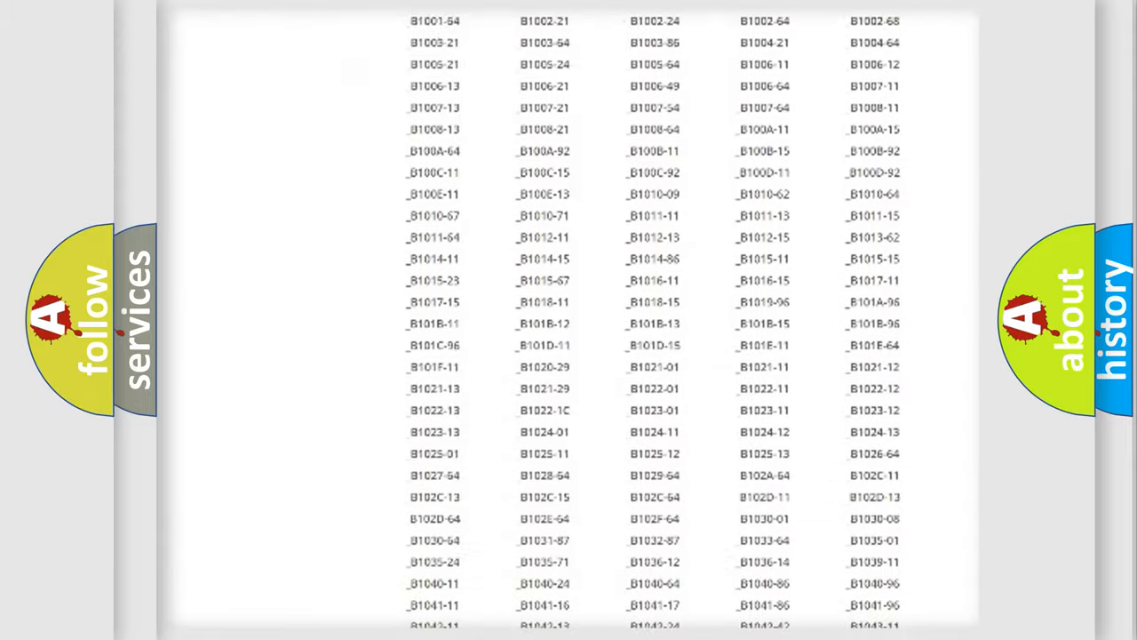
pyautogui.scroll(-3)
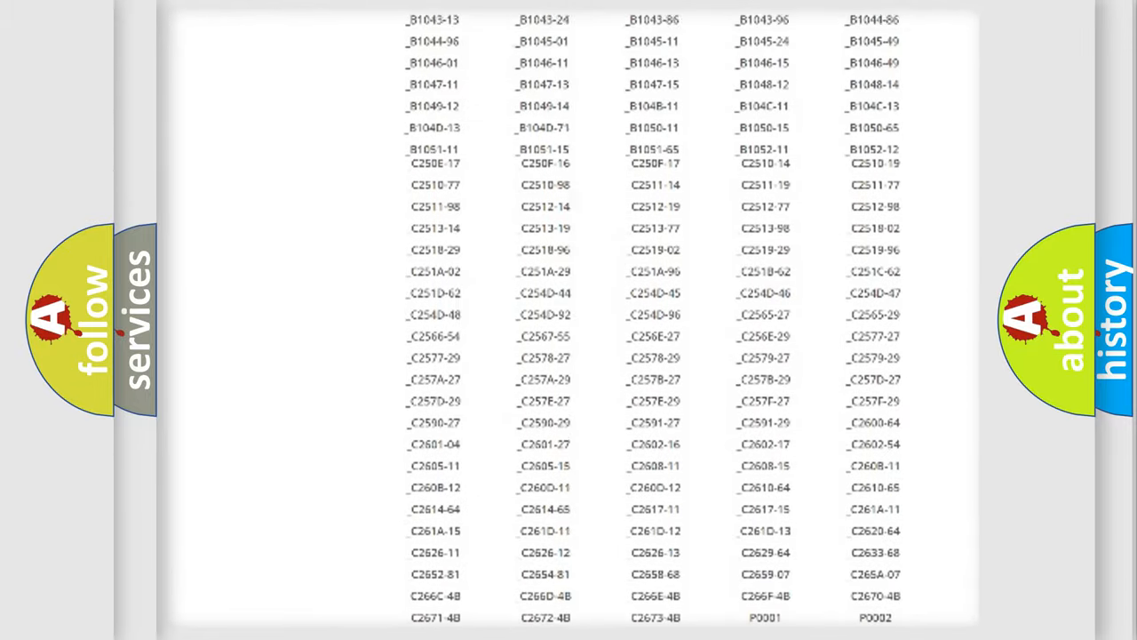
pyautogui.scroll(3)
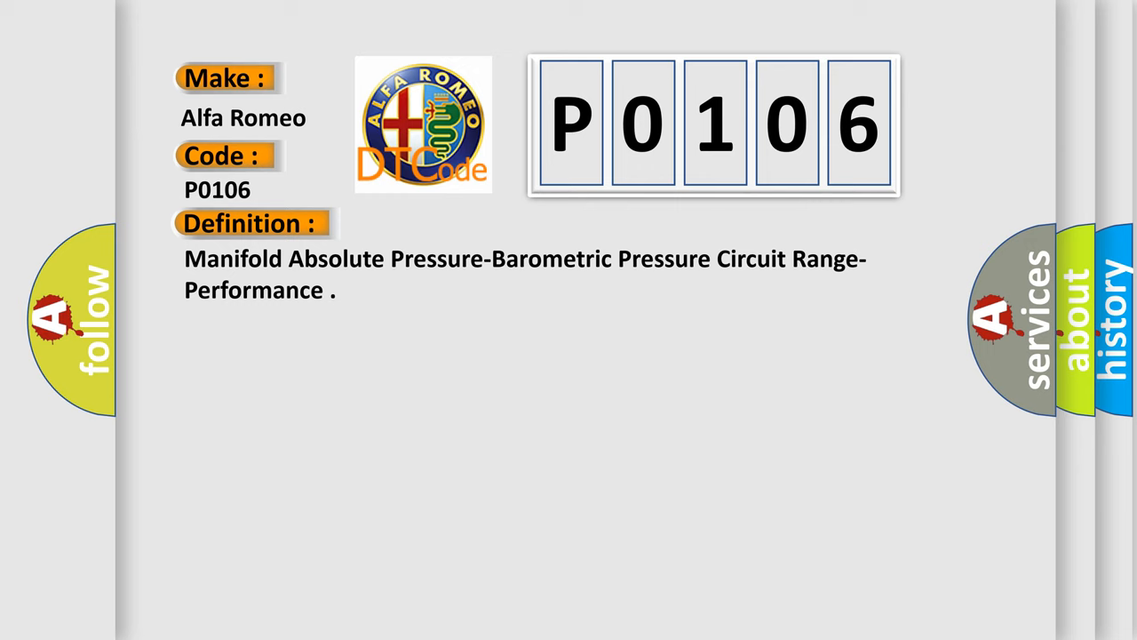
# - Advance the P0106 card to reveal its definition and the PCM/MAP 10kPa description
pyautogui.click(462, 224)
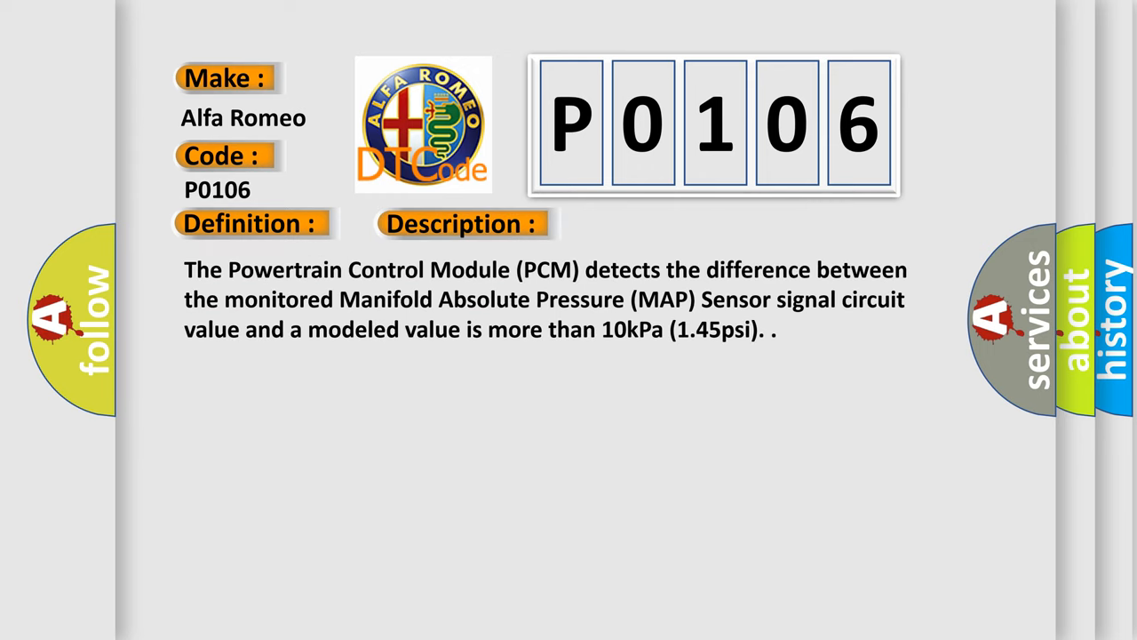